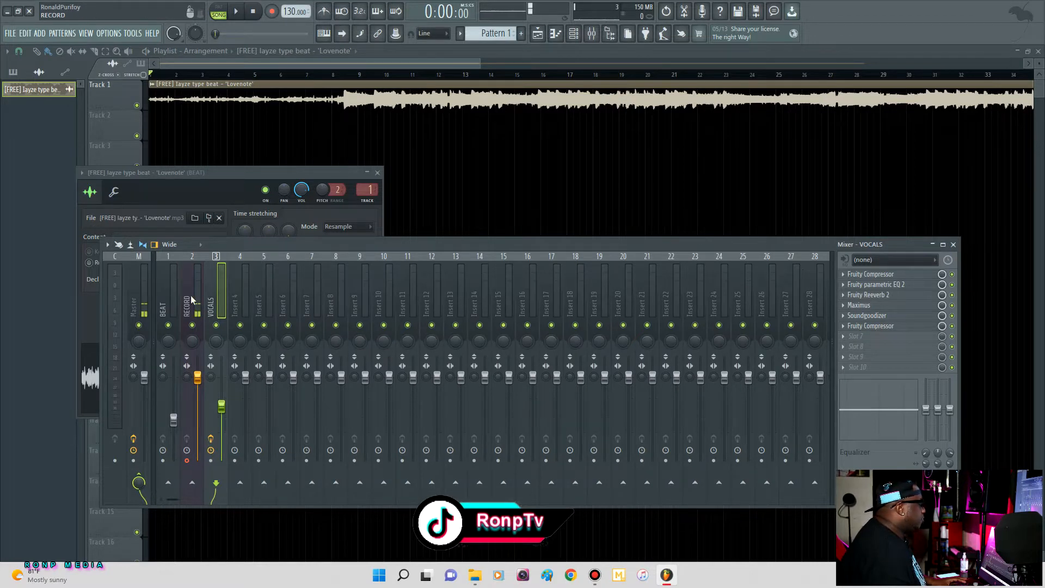
Step: Select the RECORD mixer track and confirm its audio input is MIC/LINE 2
{"action": "left_click", "coordinate": [192, 300]}
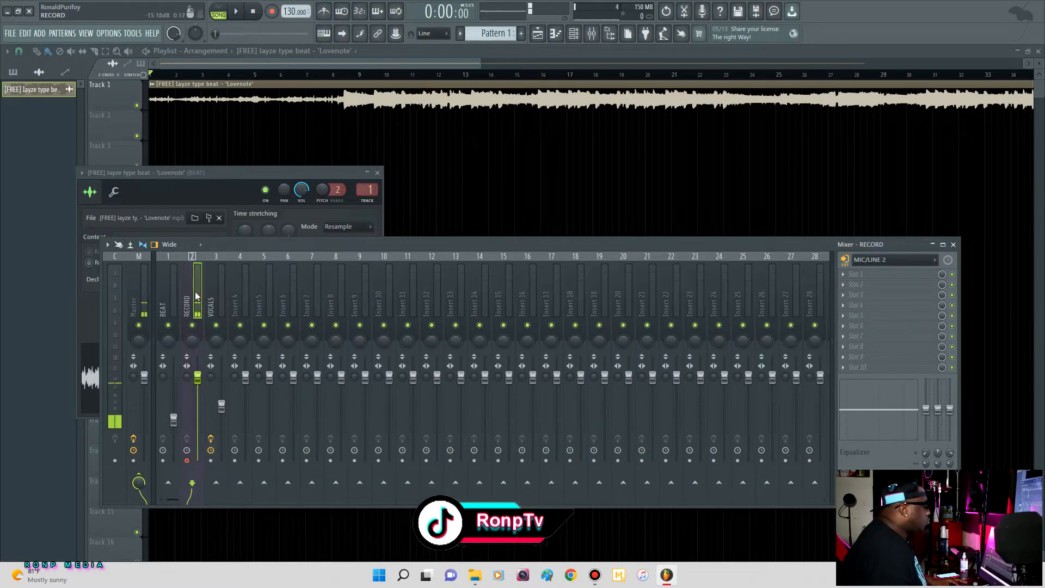
{"action": "left_click", "coordinate": [210, 294]}
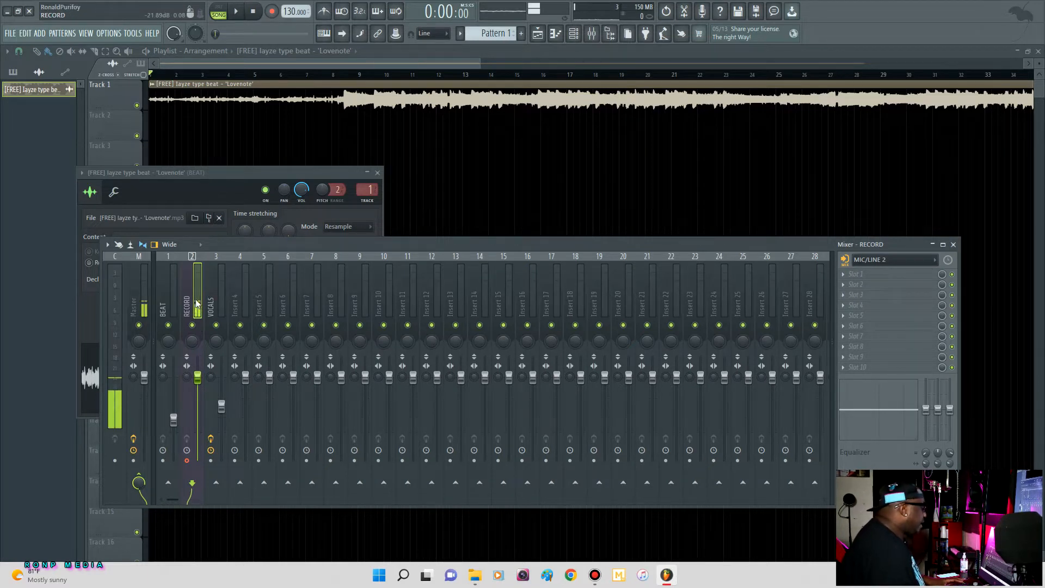
Step: Route RECORD into VOCALS with 'Sidechain to this track only'
{"action": "left_click", "coordinate": [216, 481]}
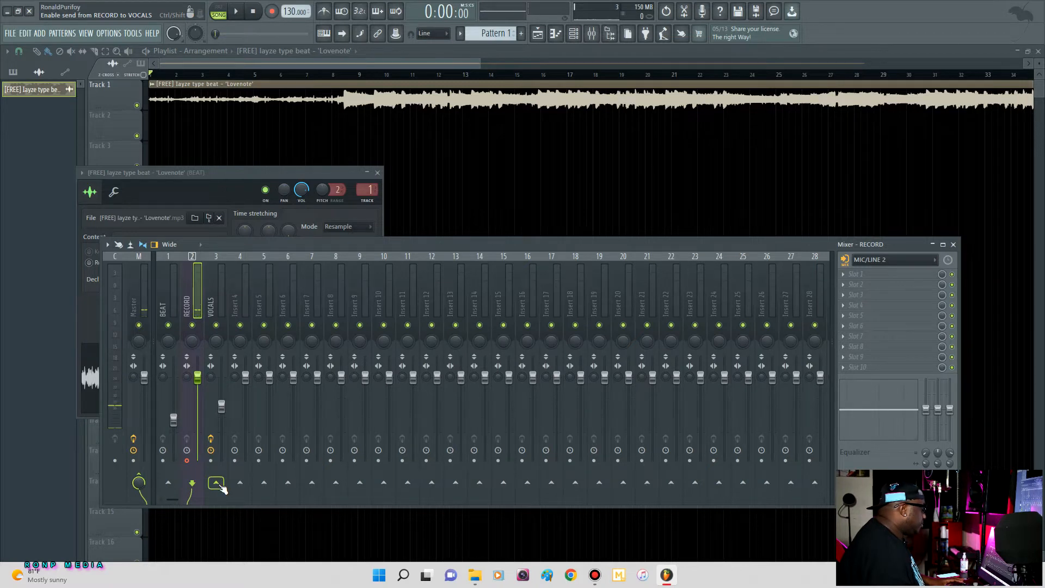
{"action": "left_click", "coordinate": [215, 481]}
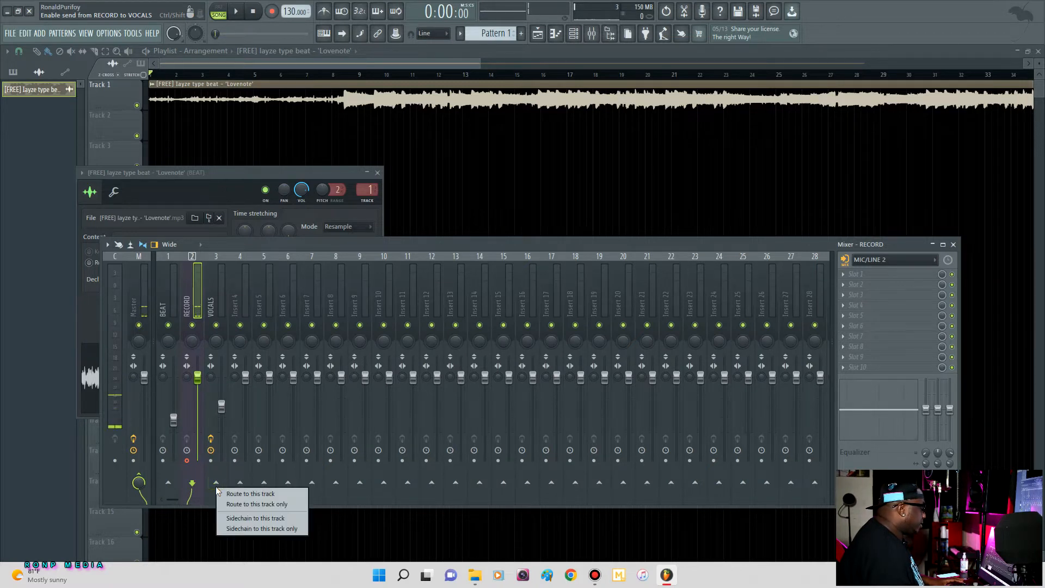
{"action": "mouse_move", "coordinate": [261, 528]}
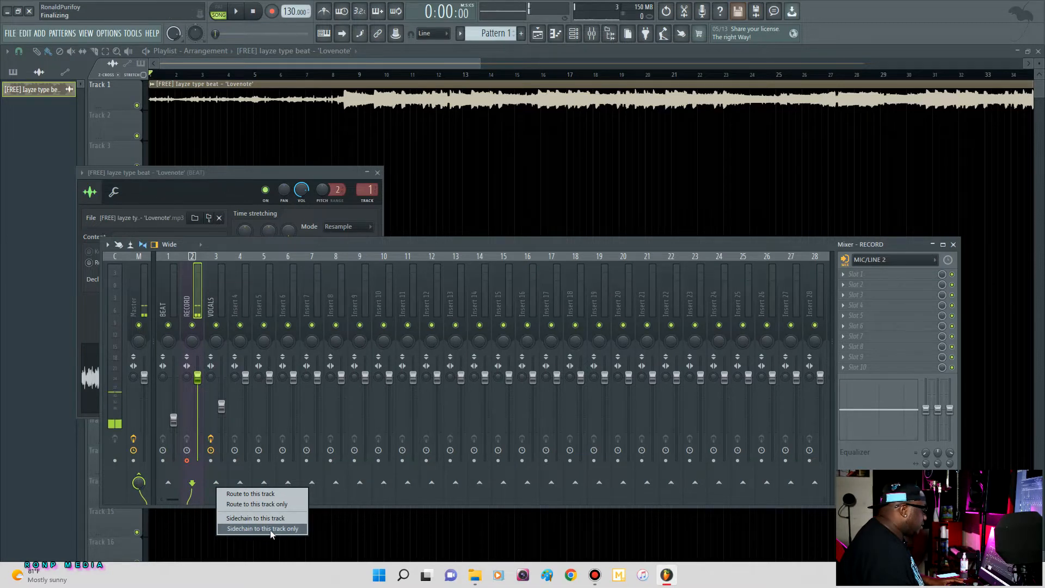
{"action": "left_click", "coordinate": [261, 528]}
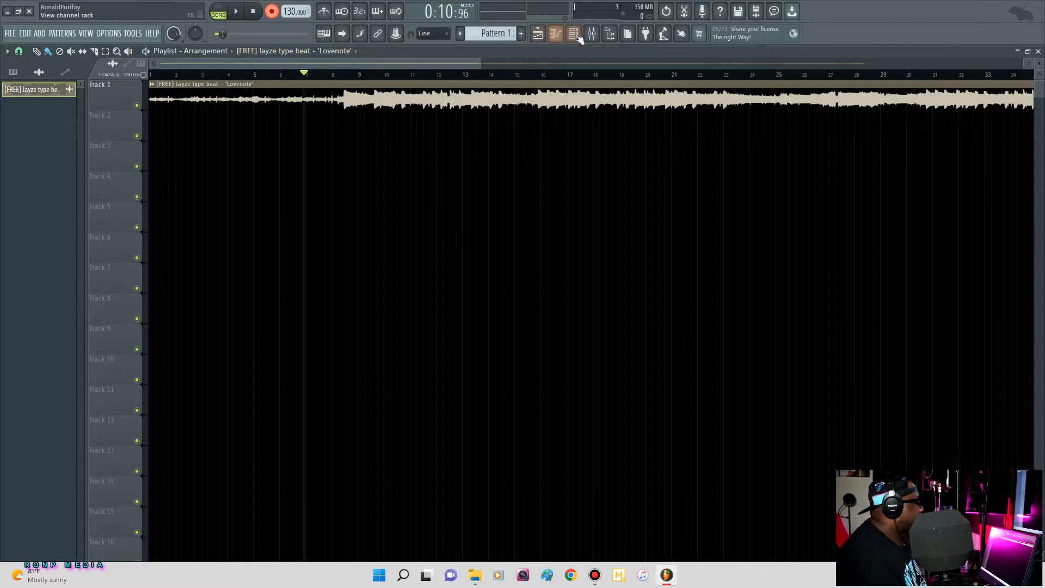
Step: Reopen the mixer, then start recording vocal takes over the beat
{"action": "left_click", "coordinate": [573, 33]}
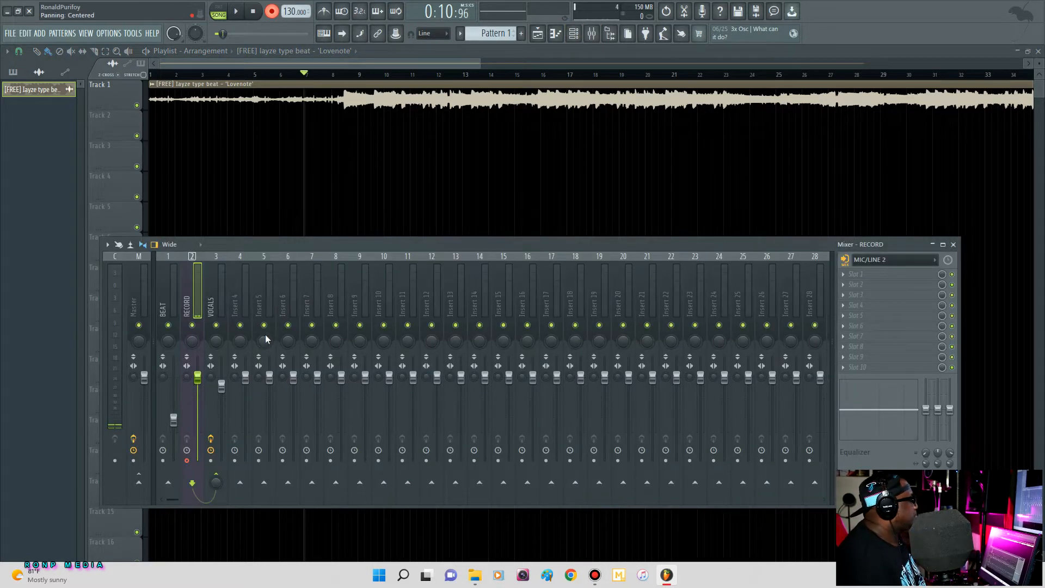
{"action": "left_click", "coordinate": [251, 12]}
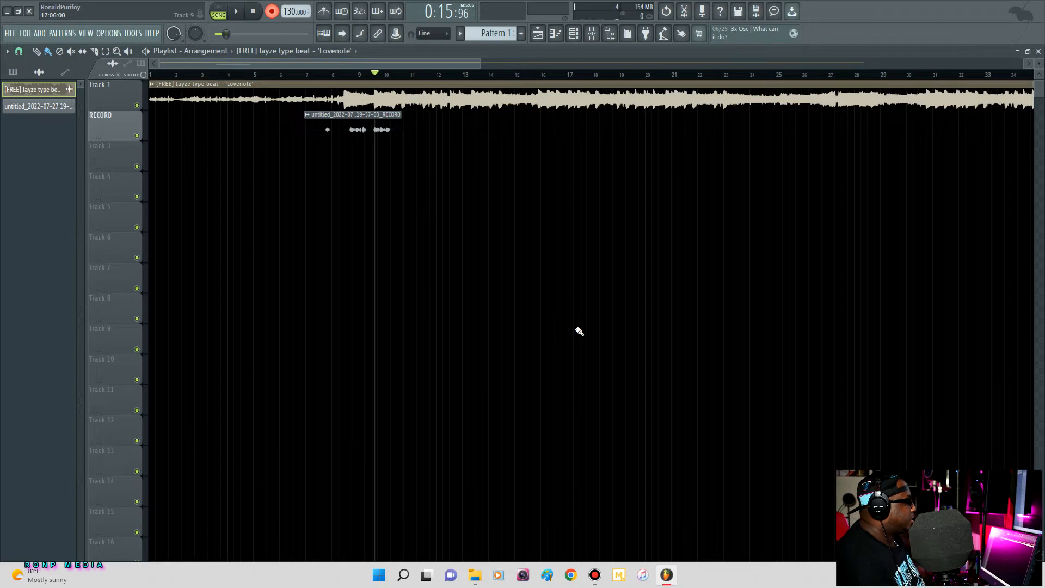
{"action": "left_click", "coordinate": [235, 12]}
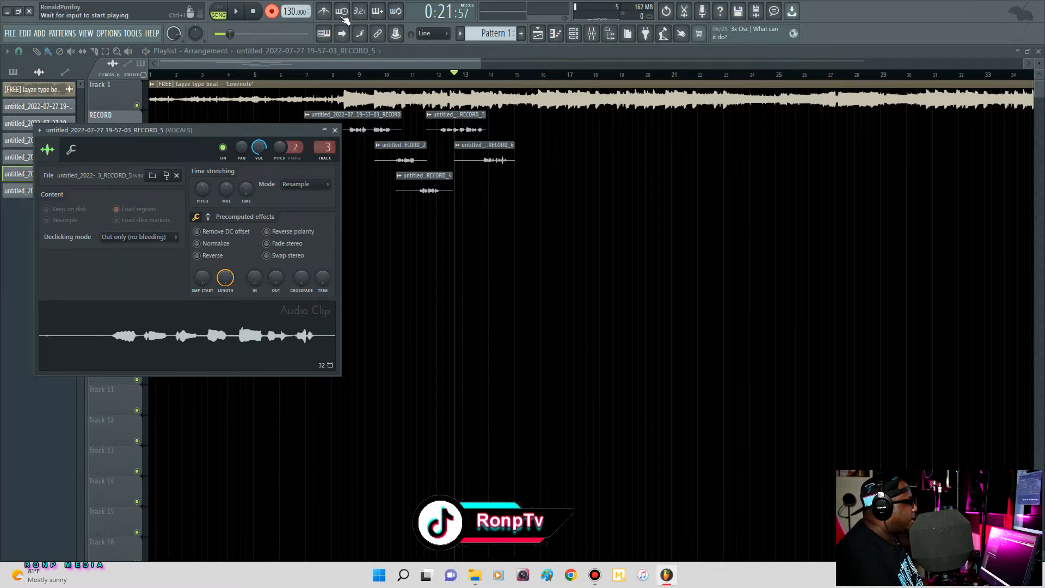
Step: Check the audio device settings, close the clip window, and reopen the Mixer on VOCALS
{"action": "left_click", "coordinate": [132, 33]}
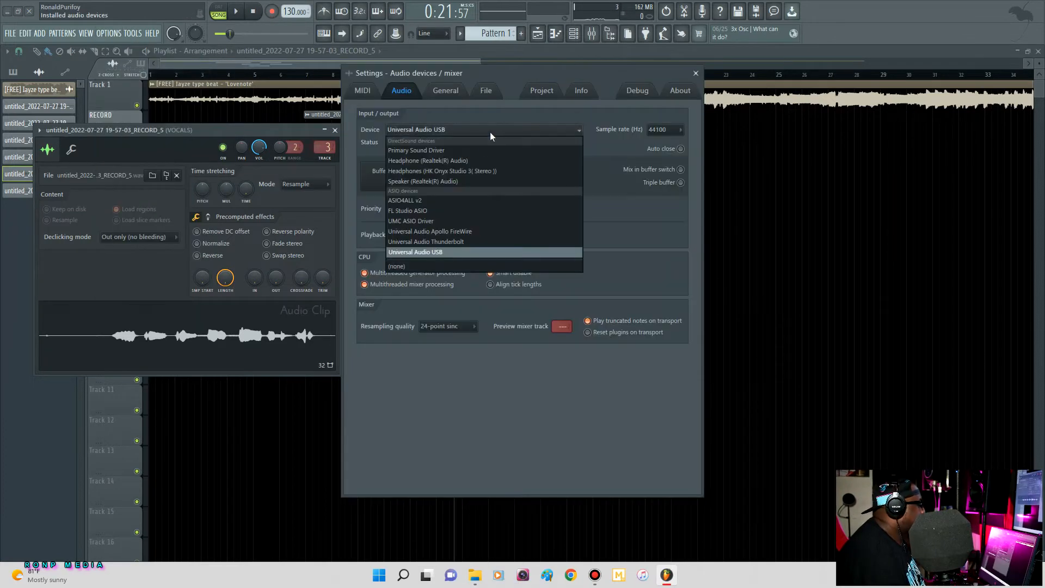
{"action": "left_click", "coordinate": [694, 72]}
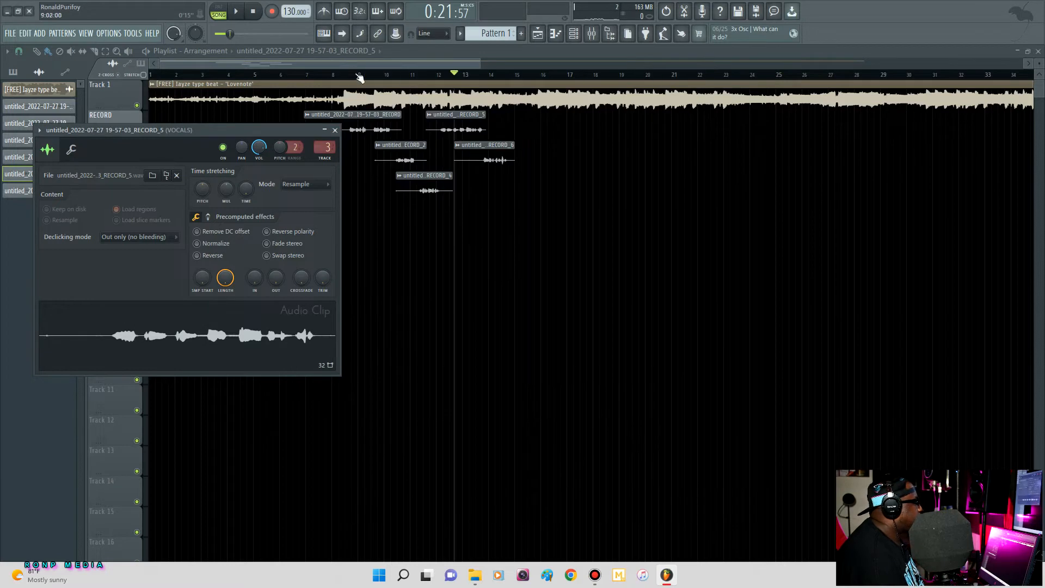
{"action": "left_click", "coordinate": [335, 129]}
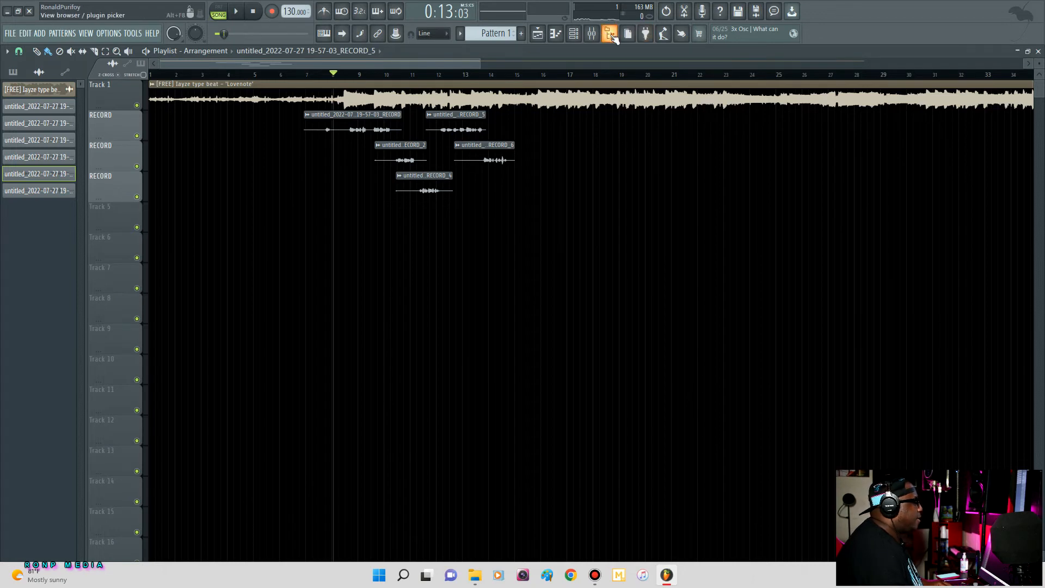
{"action": "left_click", "coordinate": [609, 33]}
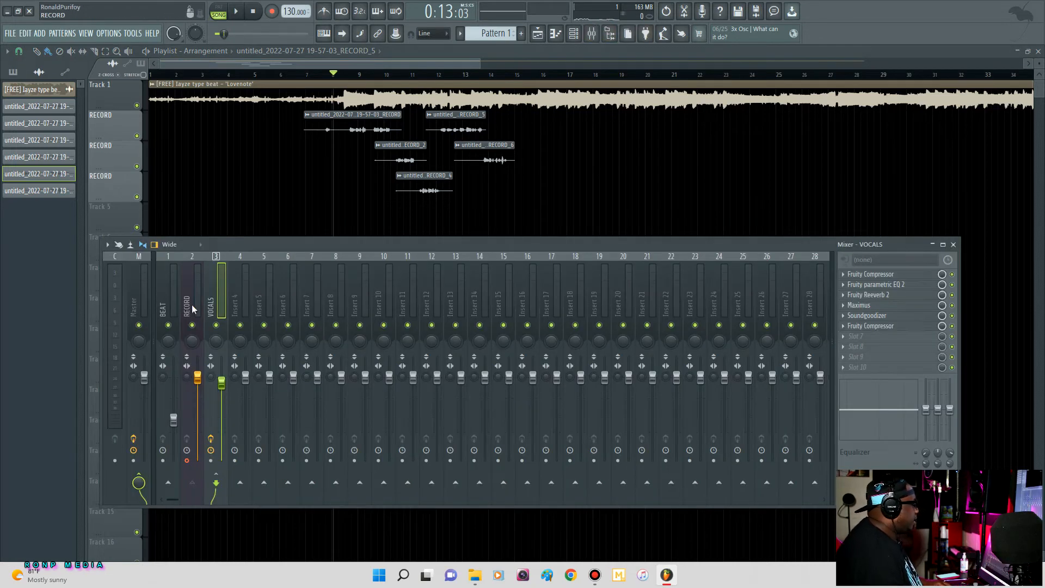